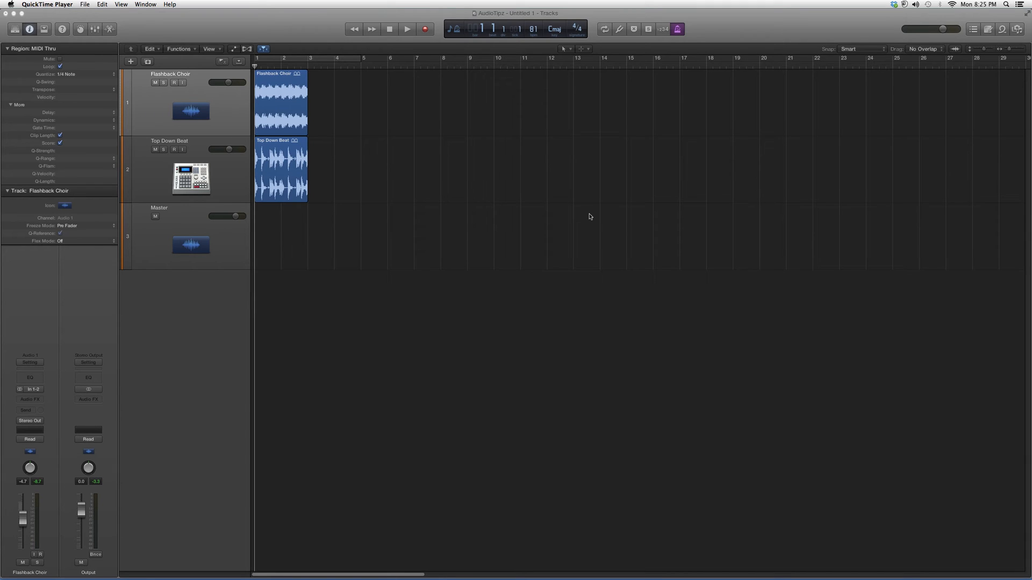
{"action": "mouse_move", "coordinate": [39, 361]}
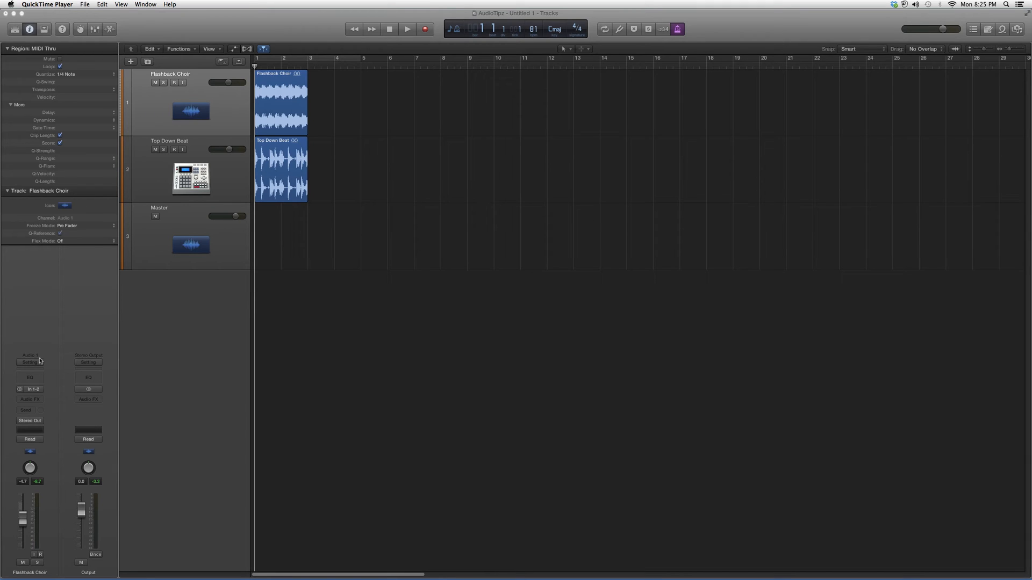
Insert Distortion > Overdrive into the Flashback Choir channel's Audio FX slot
{"action": "left_click", "coordinate": [30, 399]}
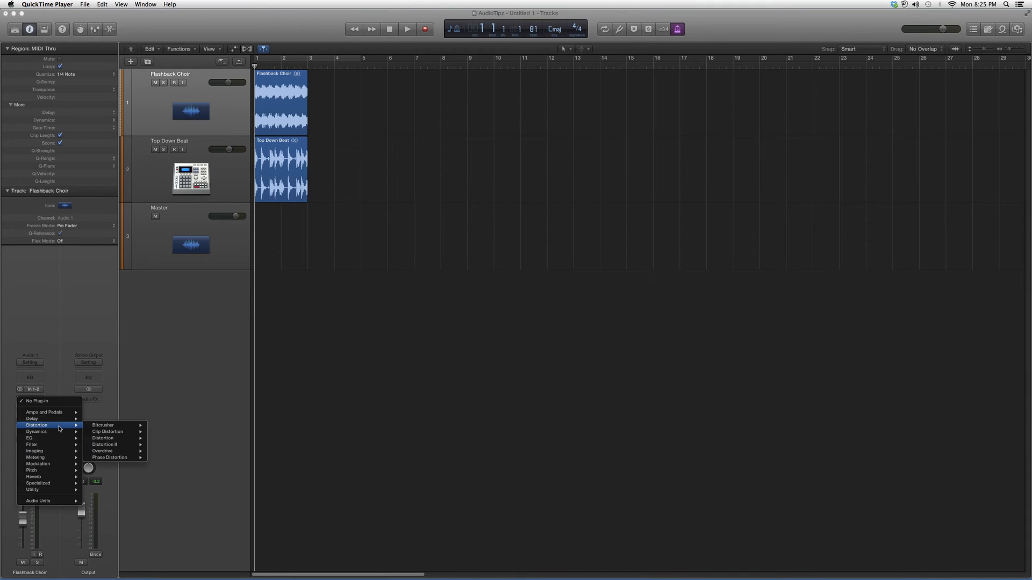
{"action": "left_click", "coordinate": [118, 450]}
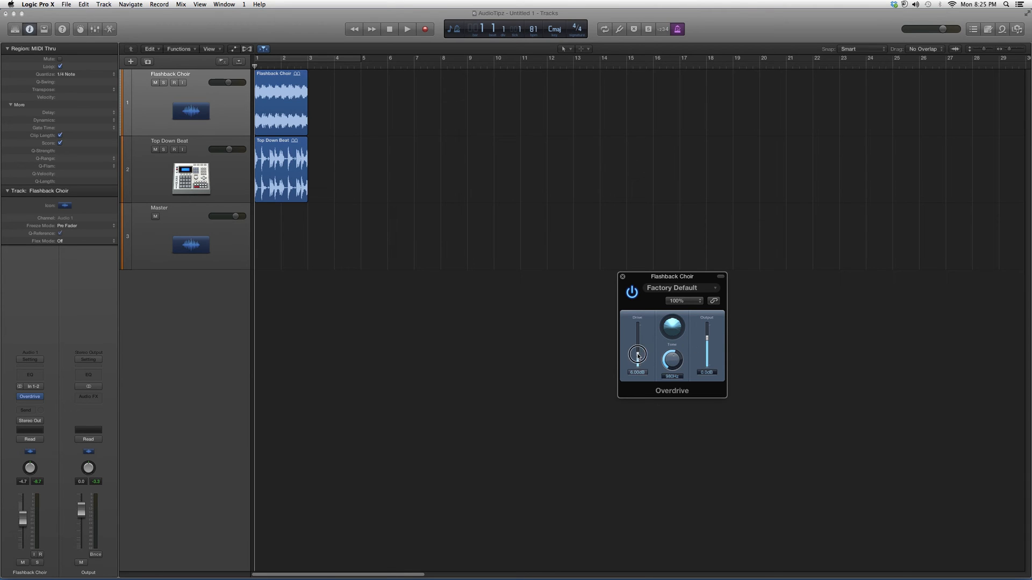
Raise the Overdrive Drive slider to around 18 dB and adjust its tone
{"action": "left_click_drag", "start_coordinate": [636, 354], "coordinate": [637, 329]}
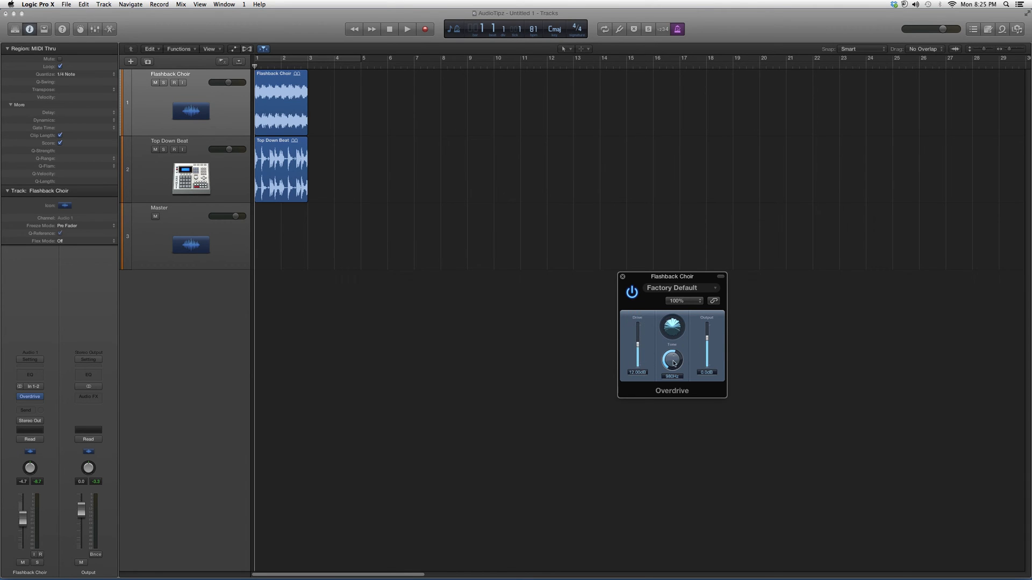
{"action": "left_click_drag", "start_coordinate": [671, 361], "coordinate": [671, 375]}
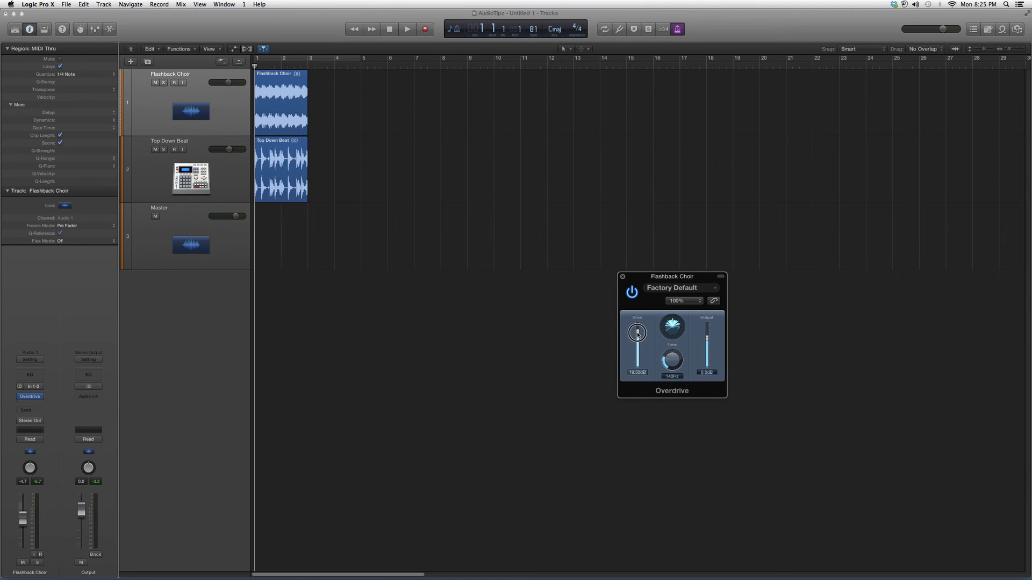
{"action": "left_click_drag", "start_coordinate": [636, 332], "coordinate": [636, 320]}
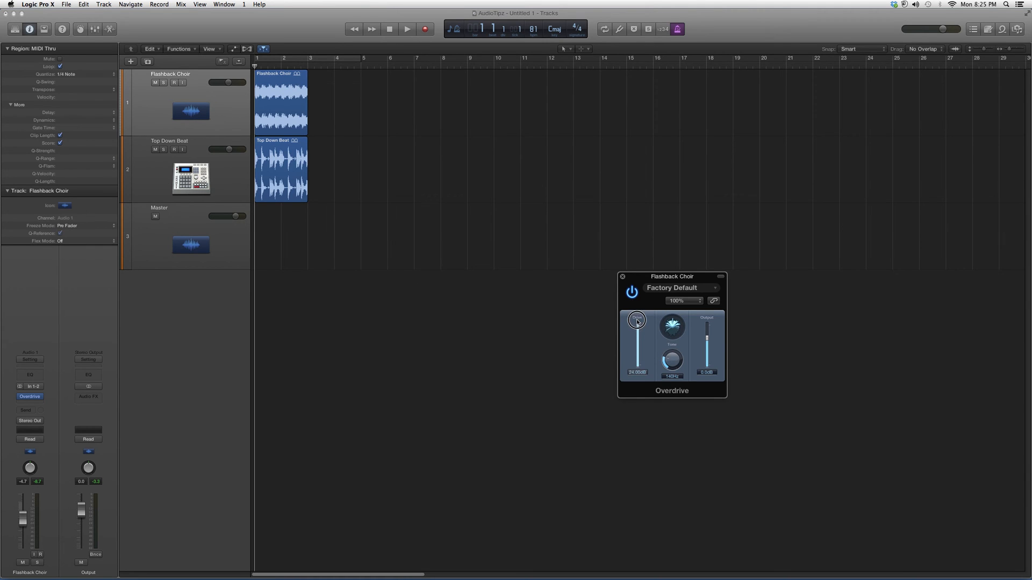
{"action": "left_click_drag", "start_coordinate": [635, 320], "coordinate": [640, 345]}
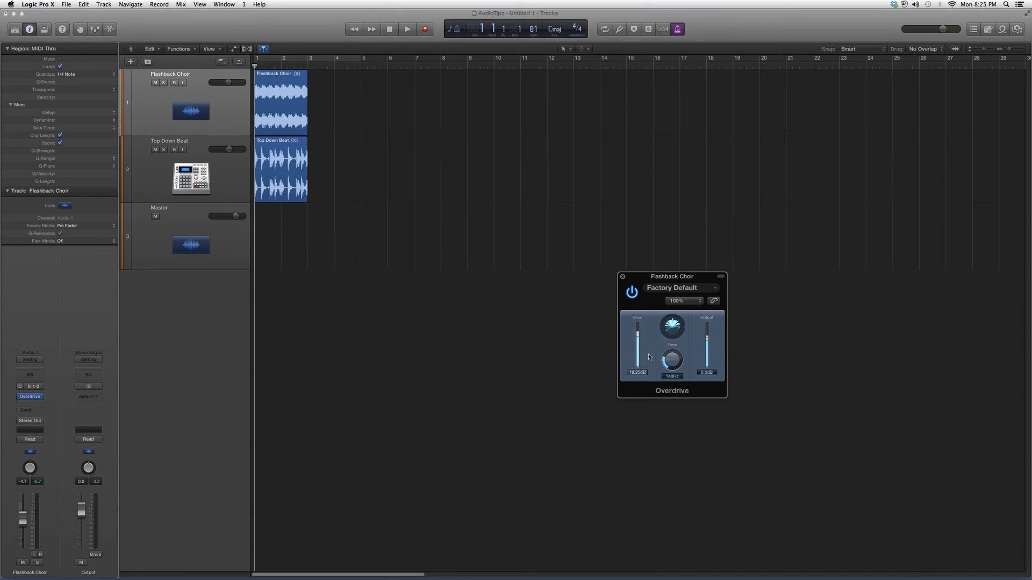
{"action": "mouse_move", "coordinate": [656, 351]}
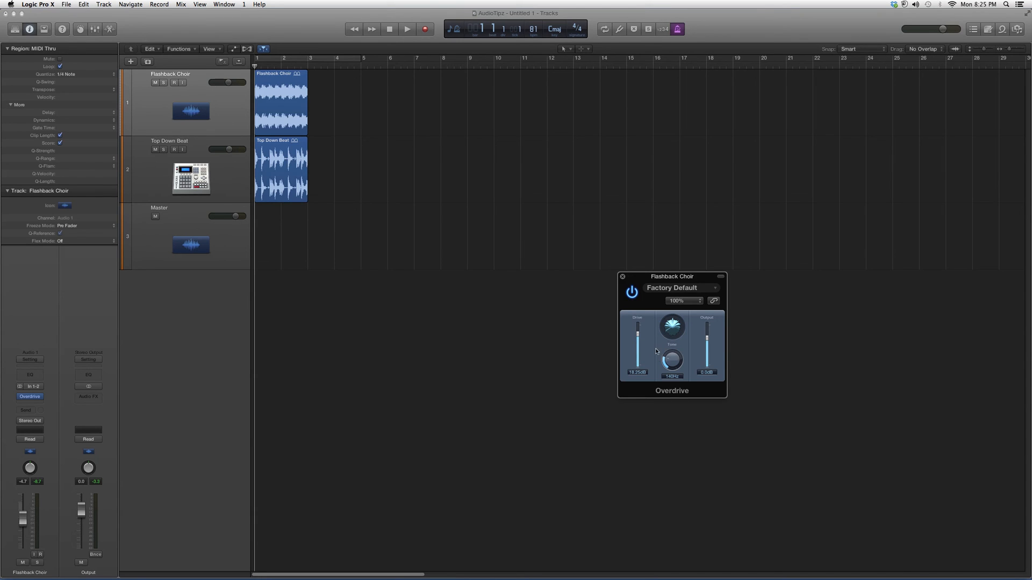
{"action": "mouse_move", "coordinate": [652, 348]}
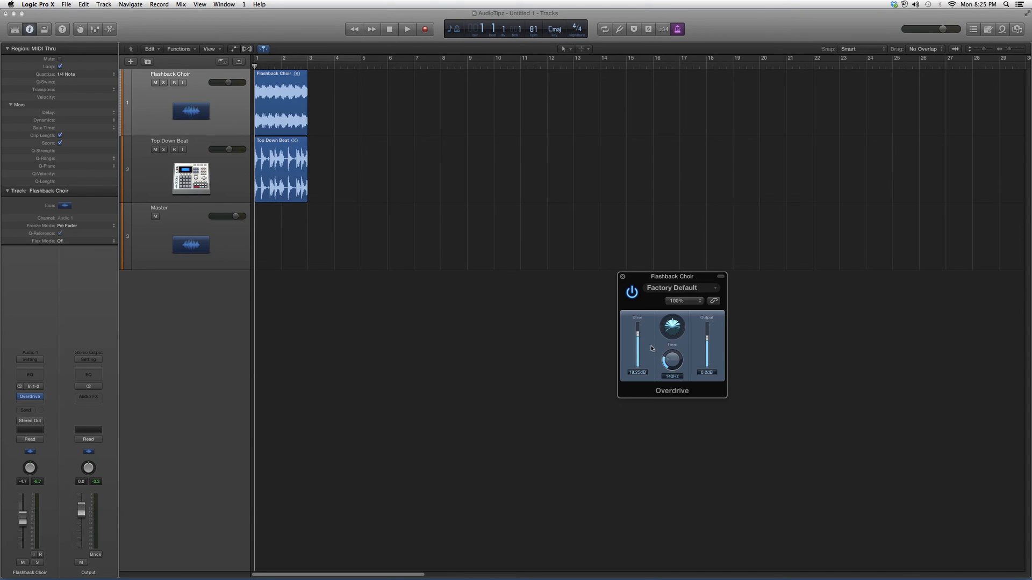
{"action": "mouse_move", "coordinate": [546, 170]}
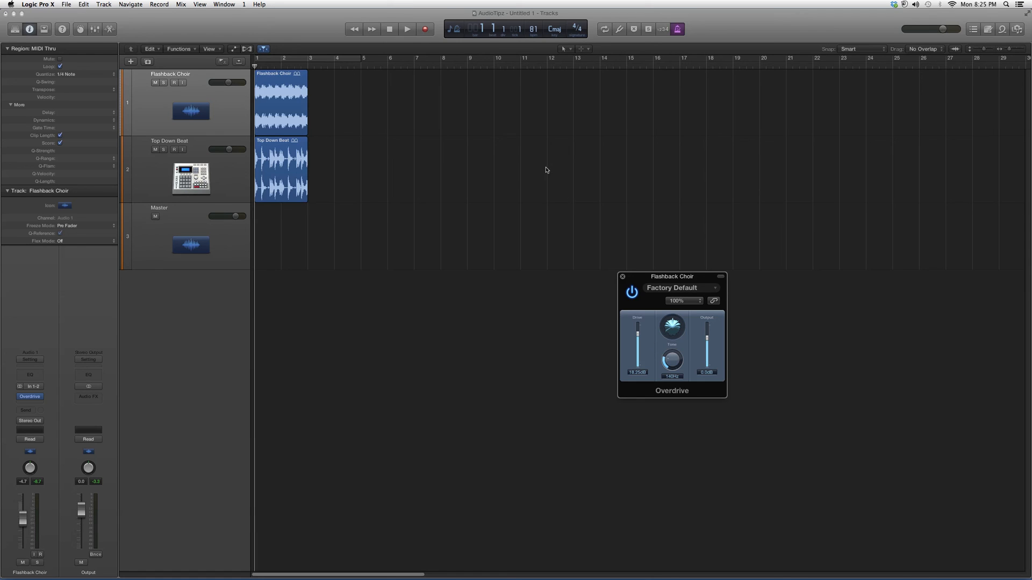
{"action": "mouse_move", "coordinate": [539, 165]}
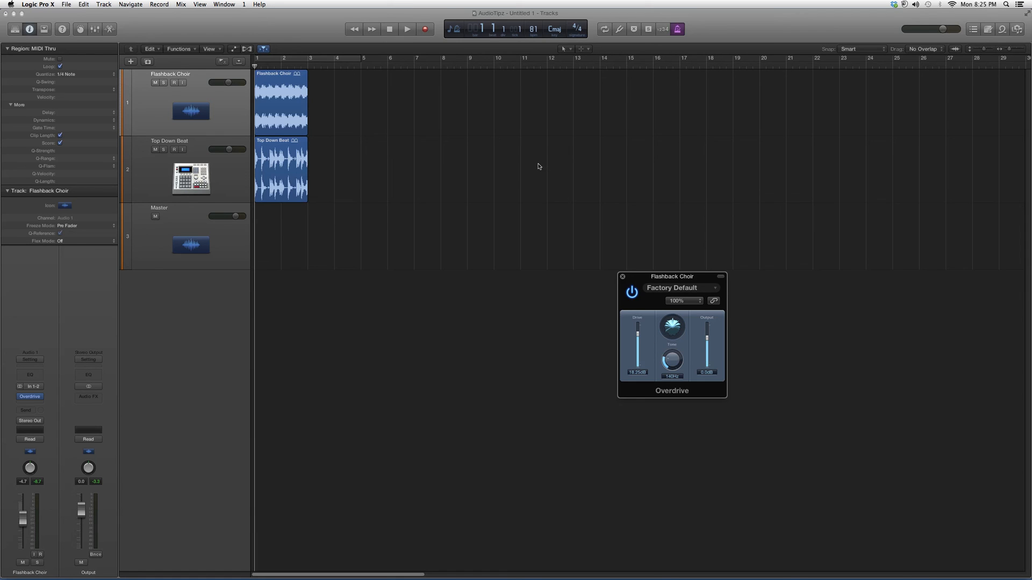